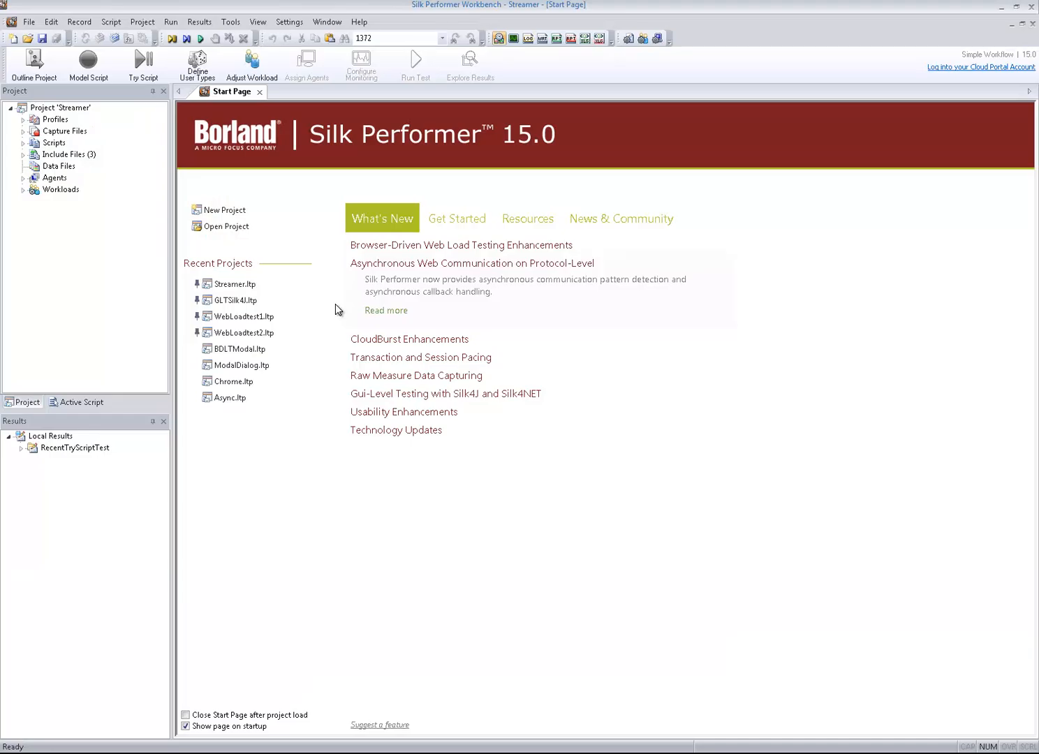
mouse_move(389, 315)
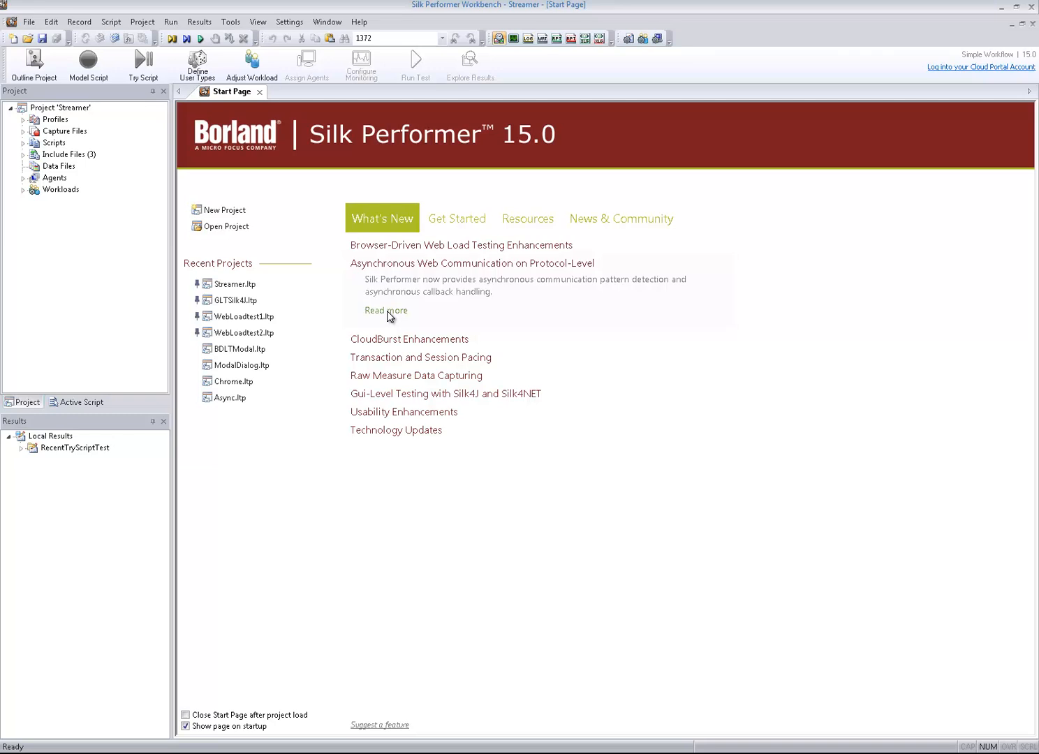
- Read the help topic on asynchronous web communication on protocol level and close it
click(386, 310)
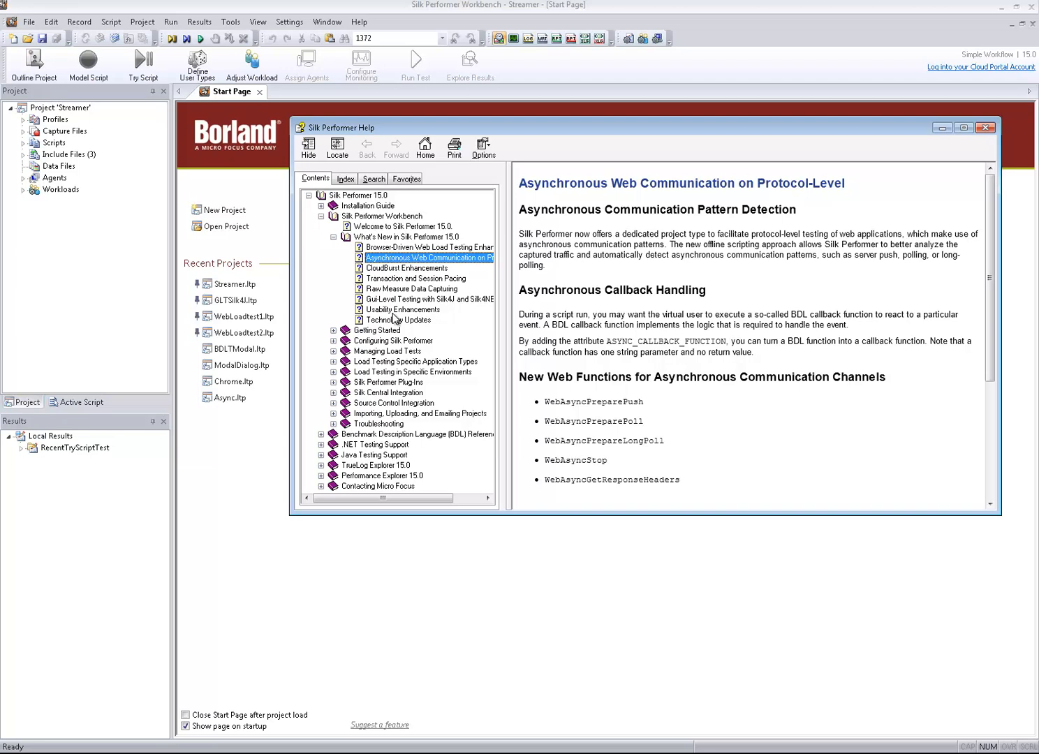
mouse_move(414, 327)
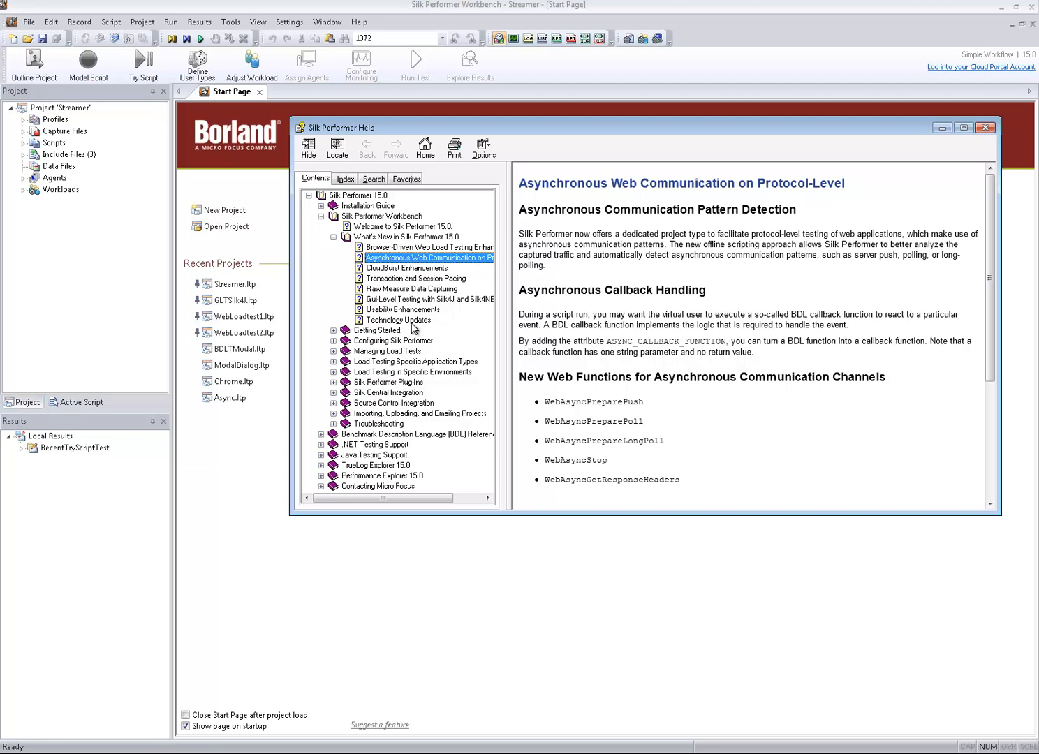
click(986, 127)
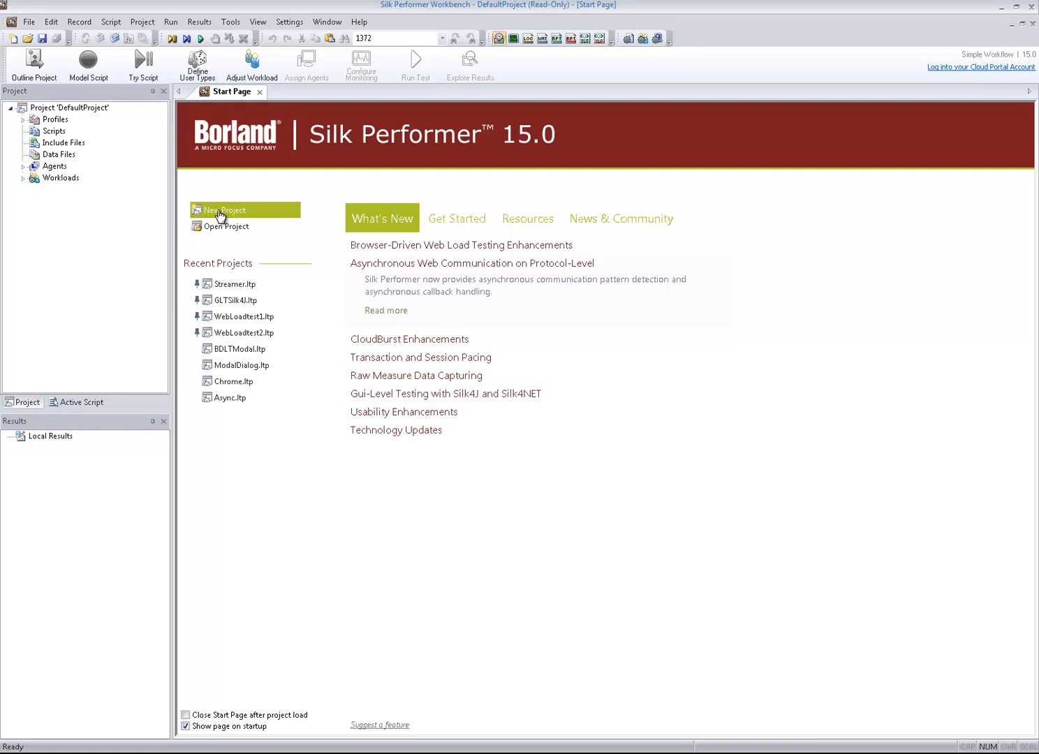
- Create a new Web (Async) project named Streamer1
click(226, 210)
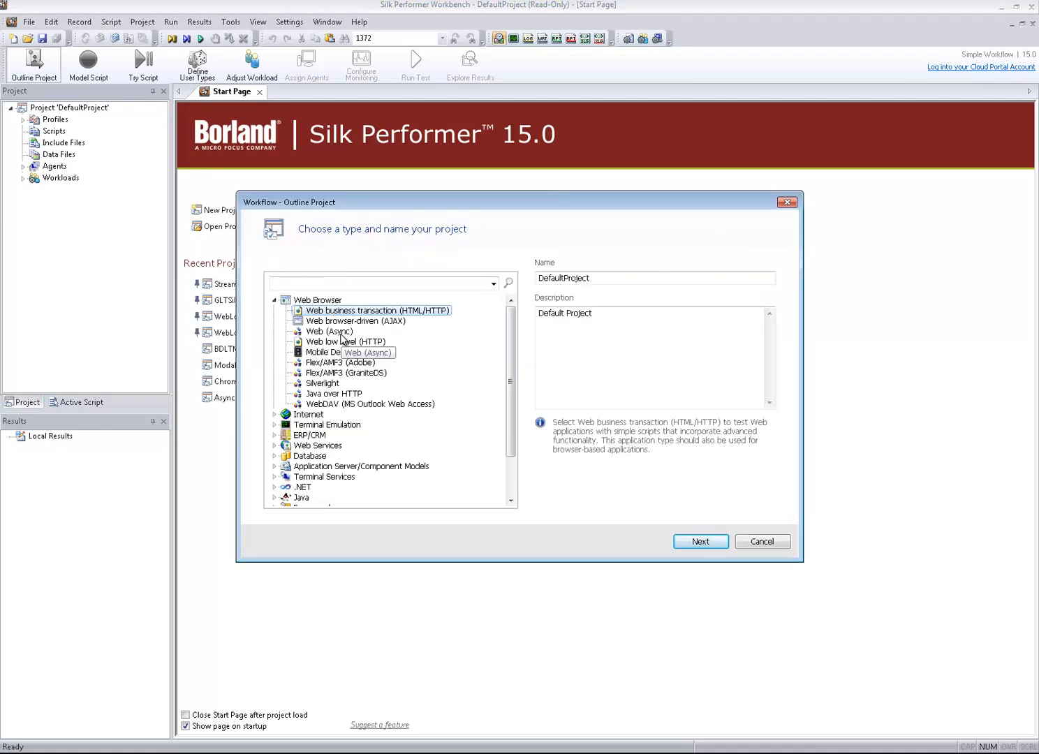
click(330, 331)
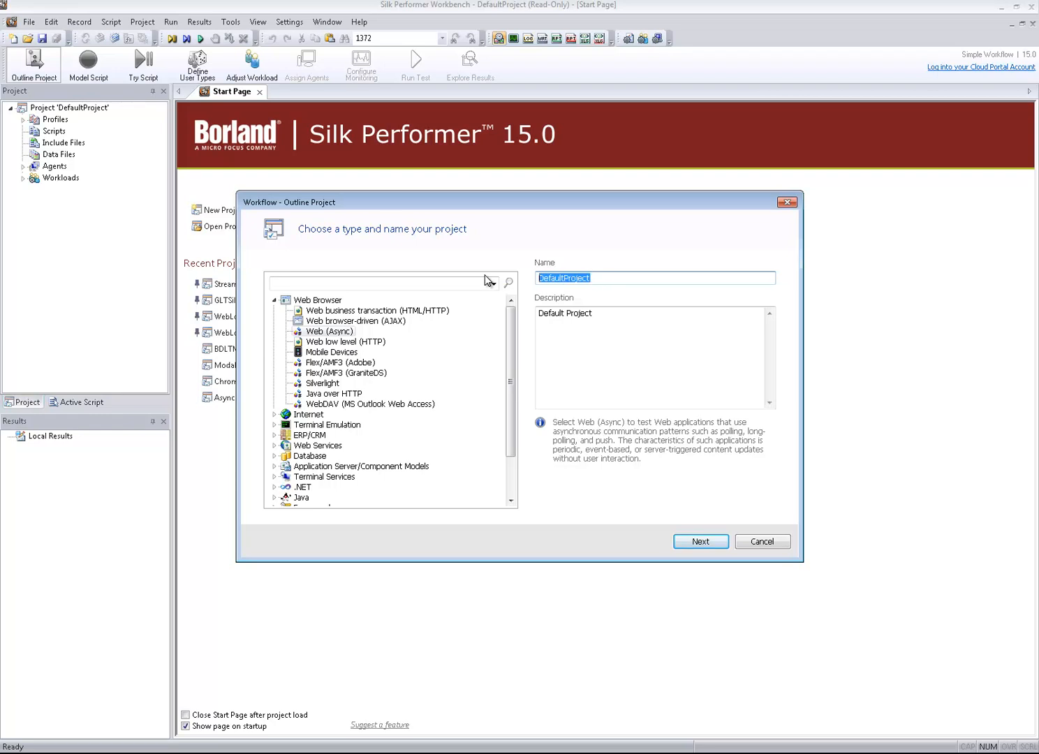
text(Streamer)
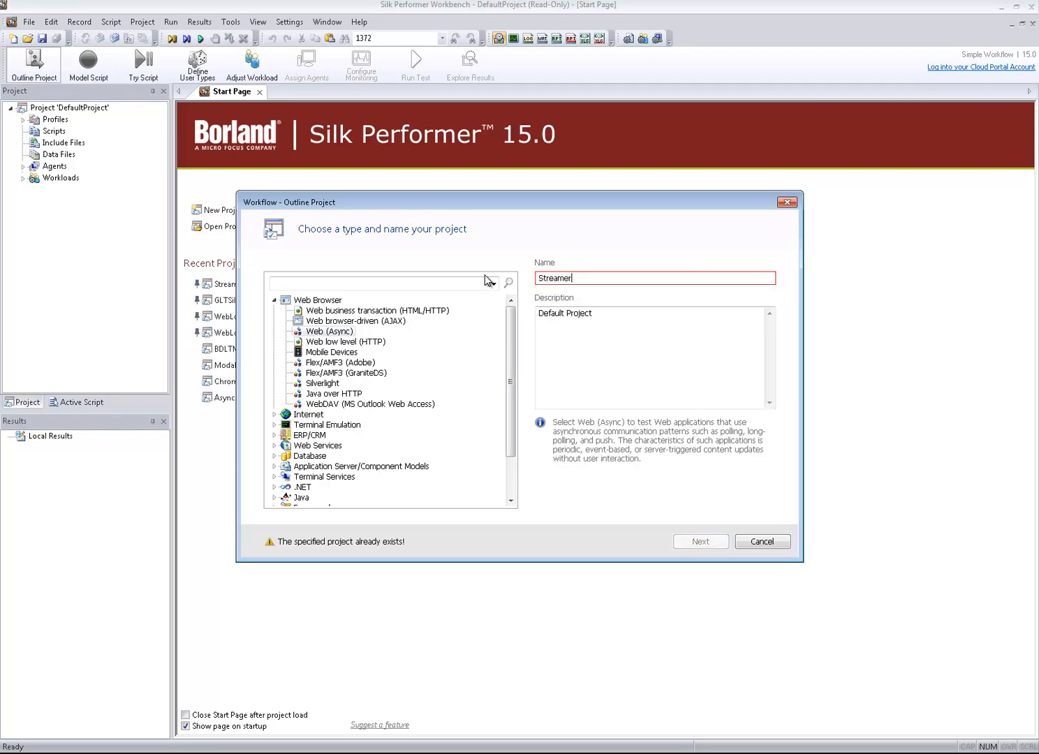
text(1)
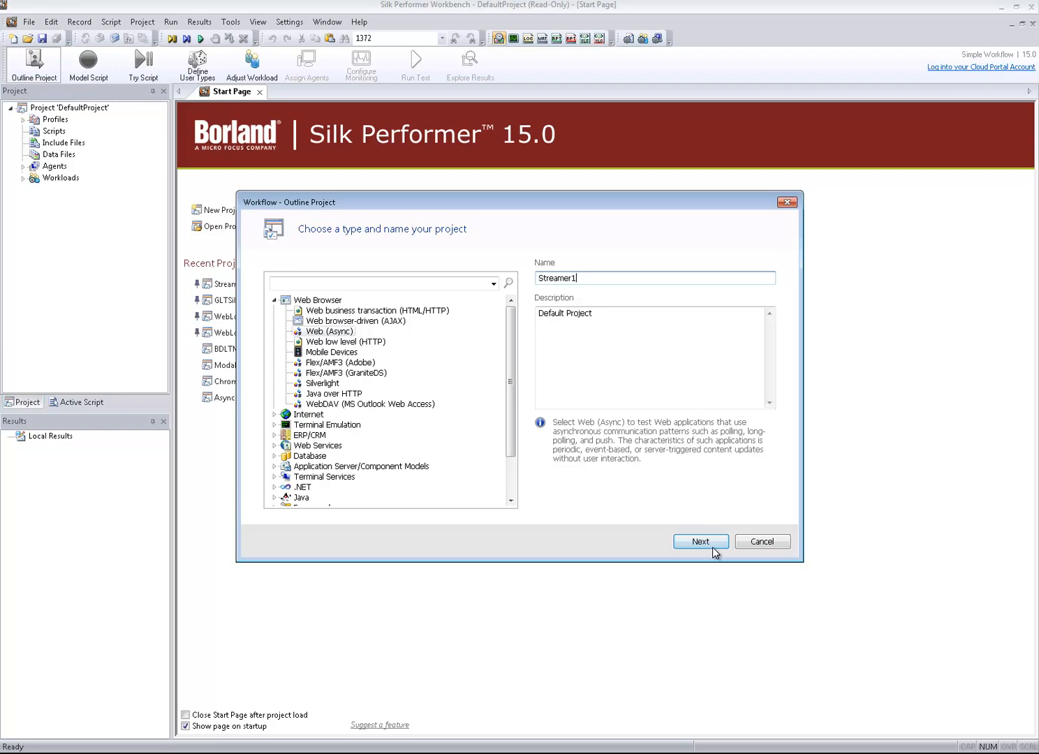
click(701, 542)
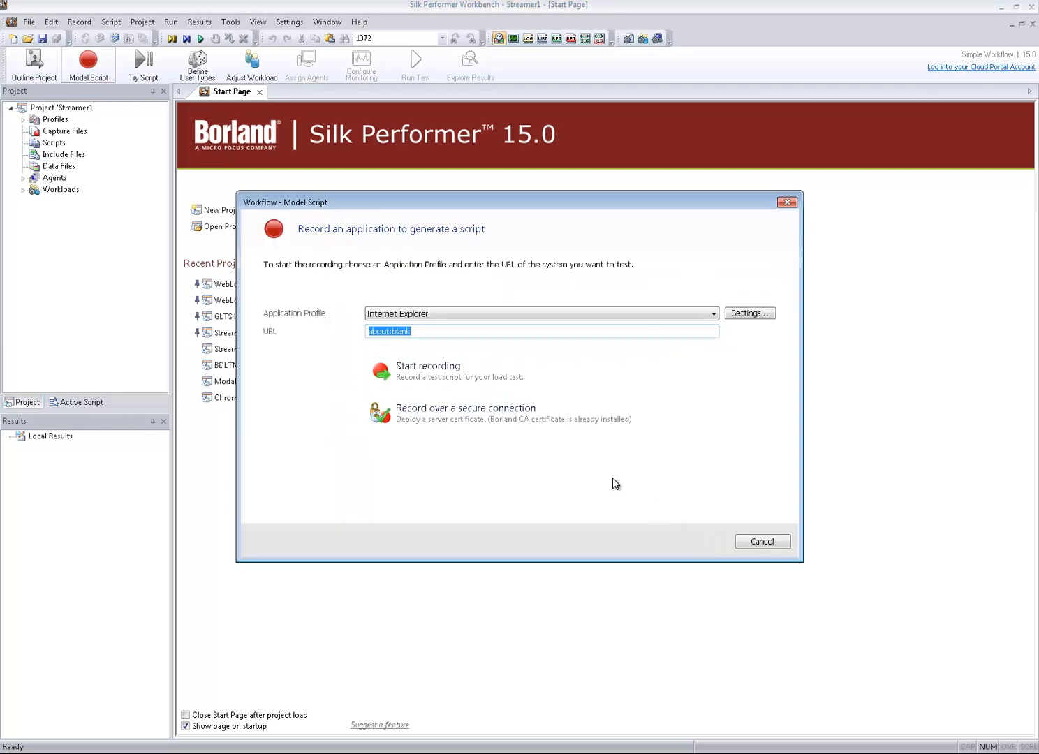
text(http://demos.lightstreamer.com/StockListDemo/)
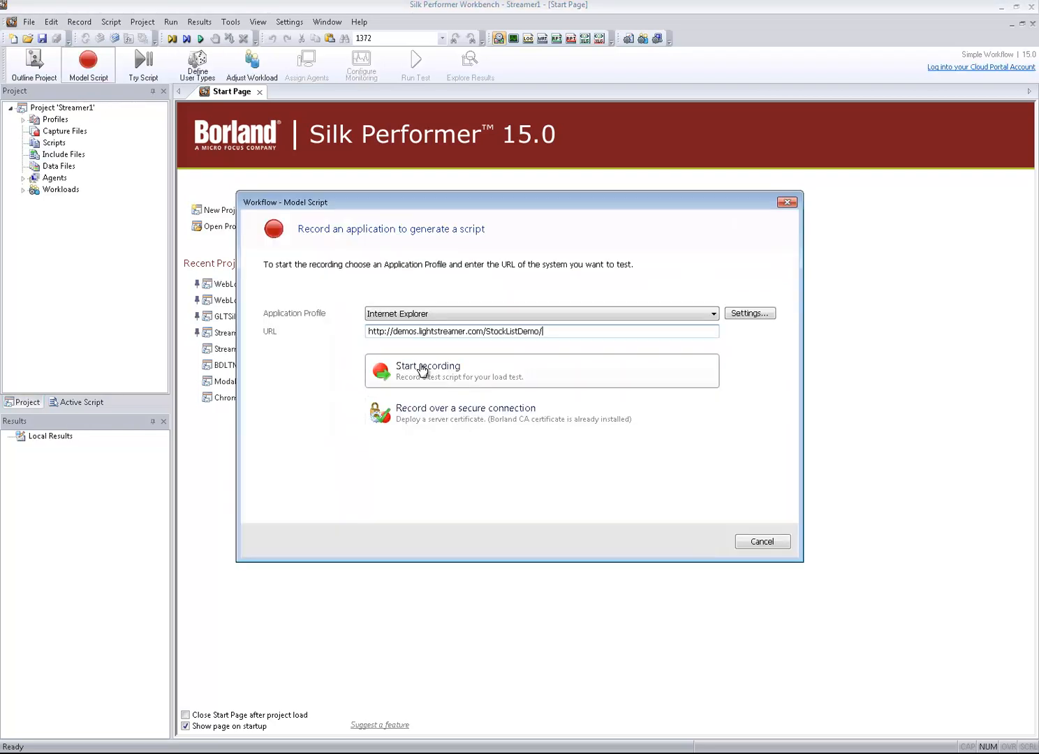
click(428, 370)
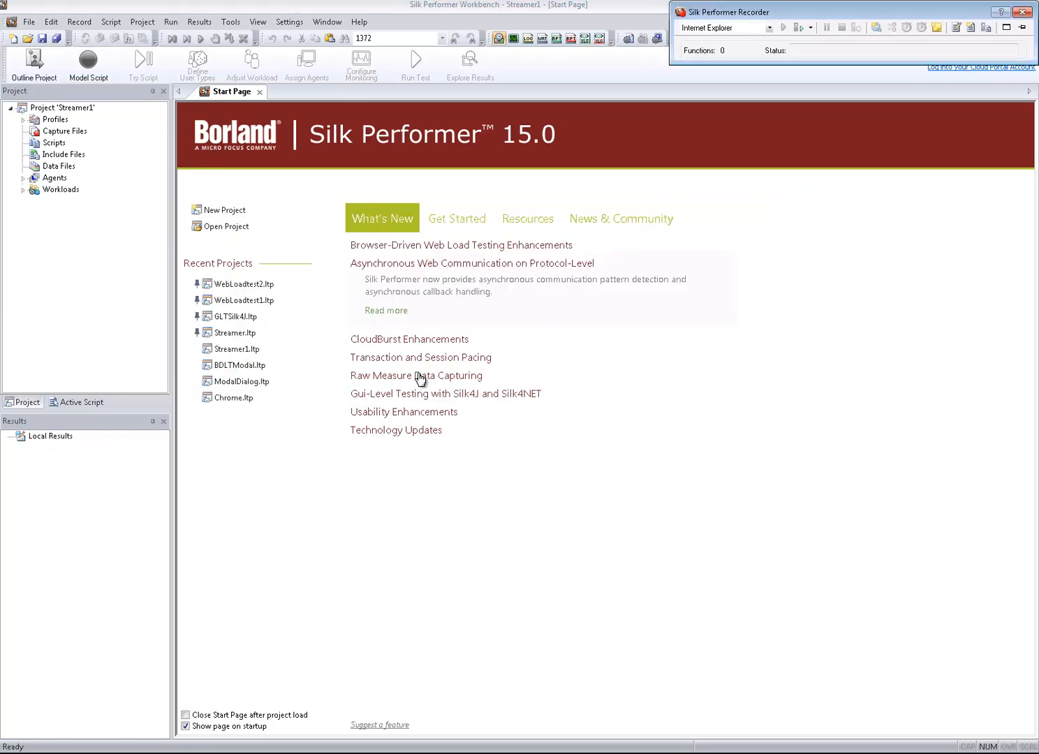
- Let the stock list demo stream, review the pushed server data in the Log, and stop recording
click(783, 26)
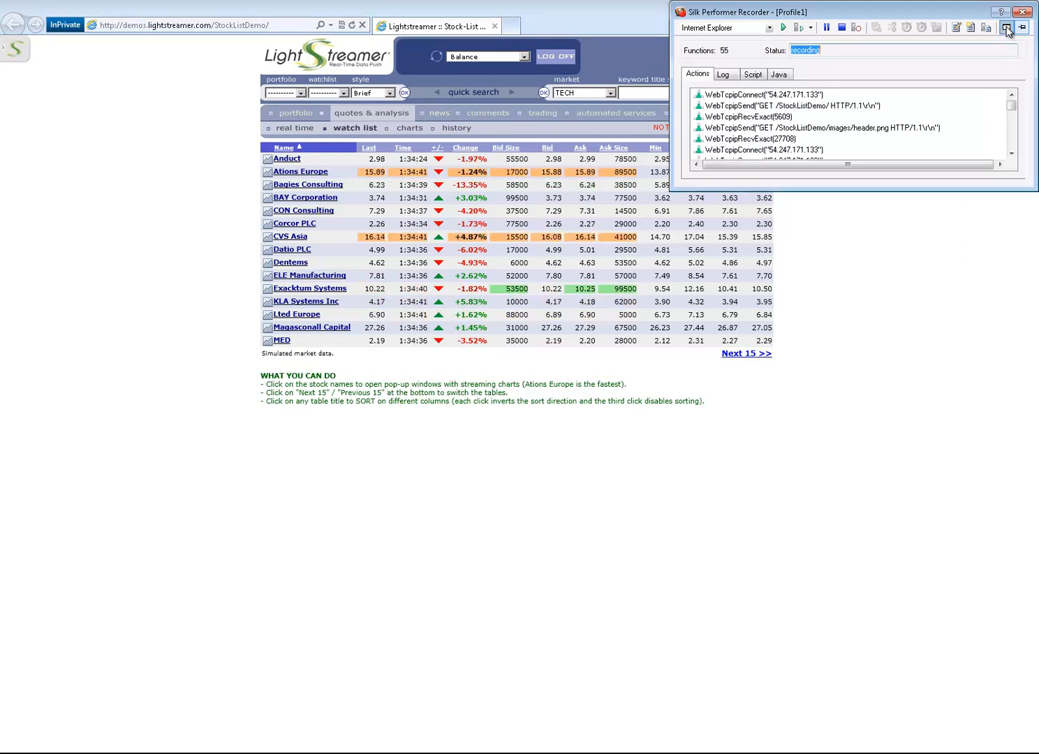
click(724, 75)
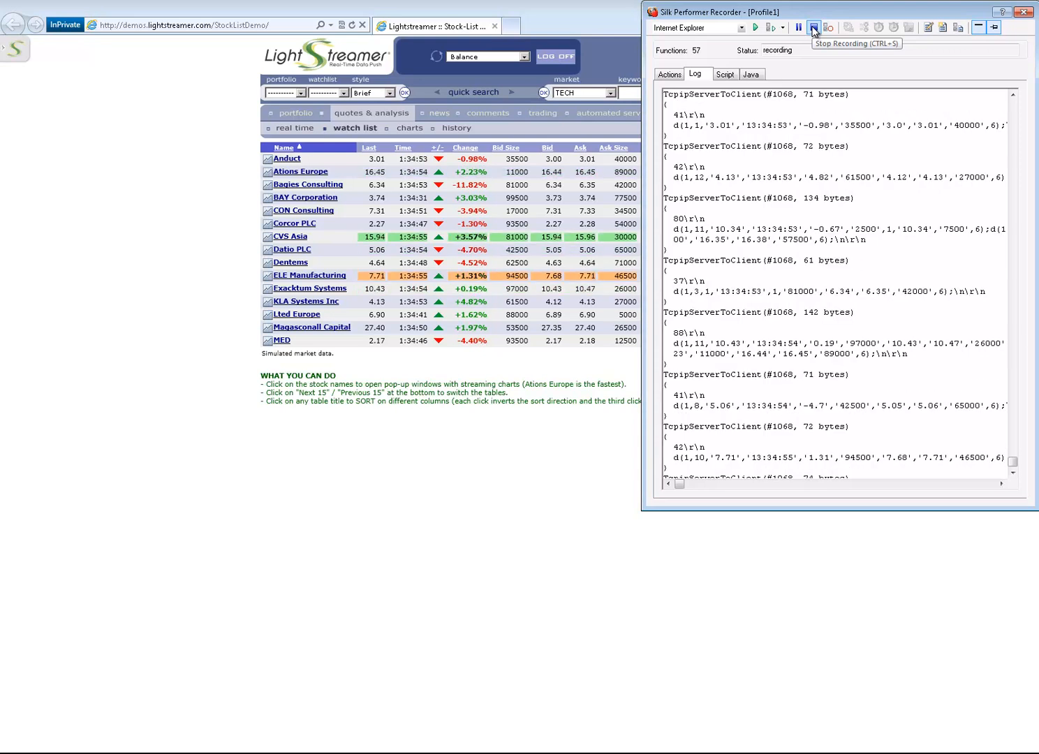
click(813, 27)
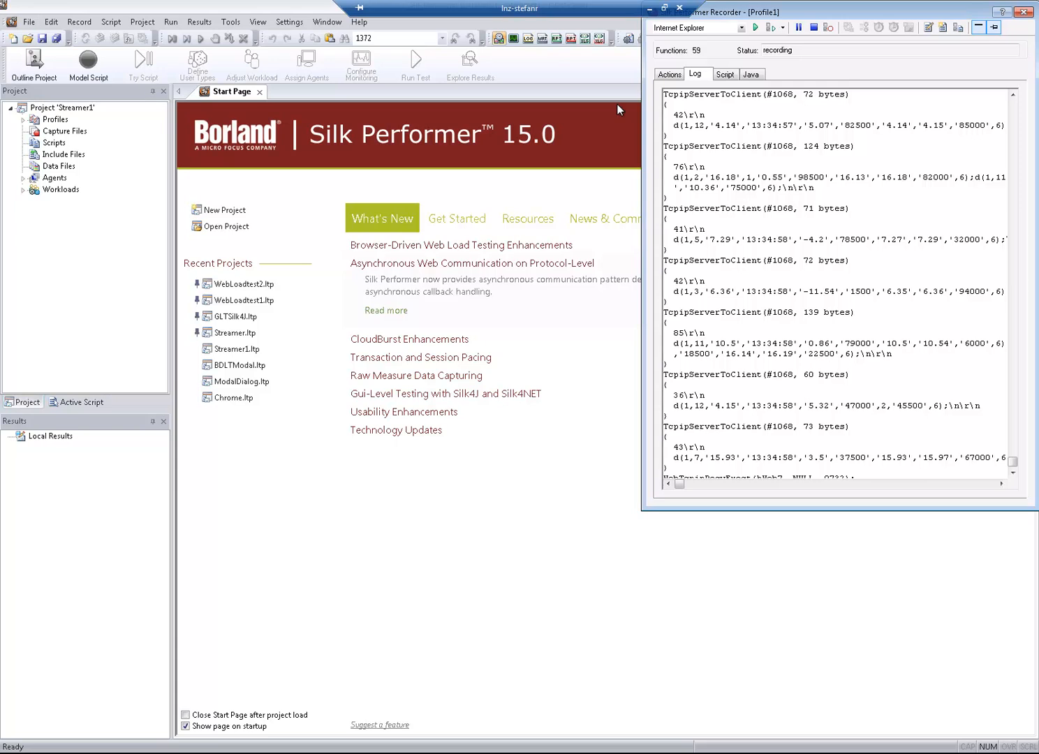
- End the recording and save it as a capture file
click(813, 27)
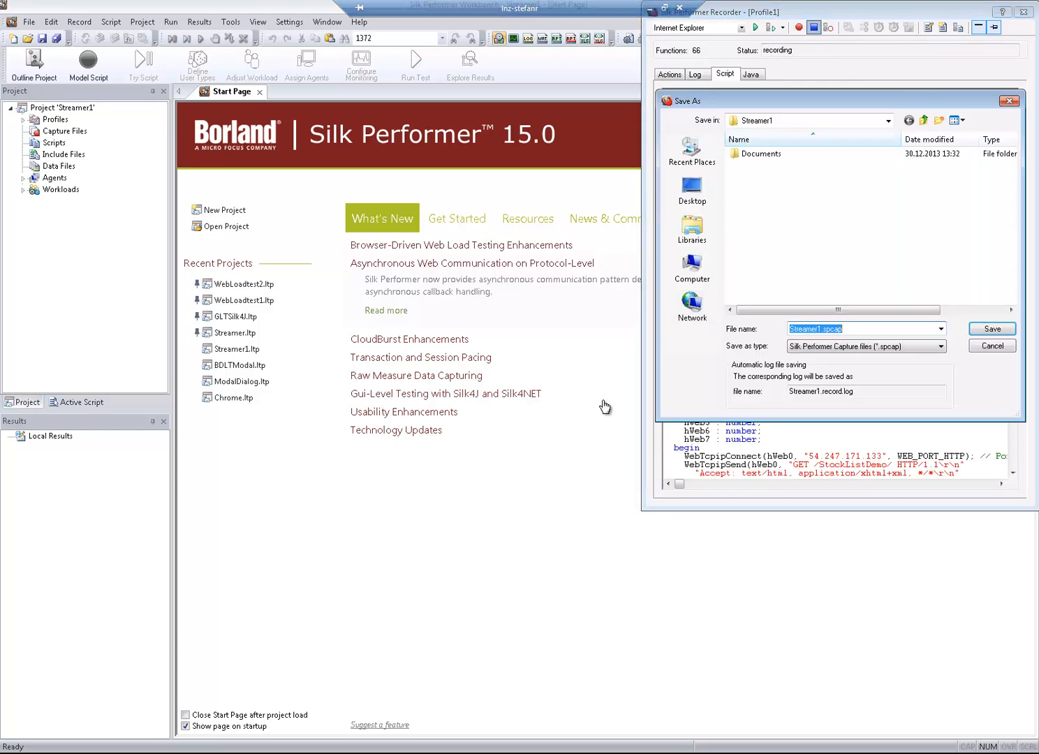
click(992, 328)
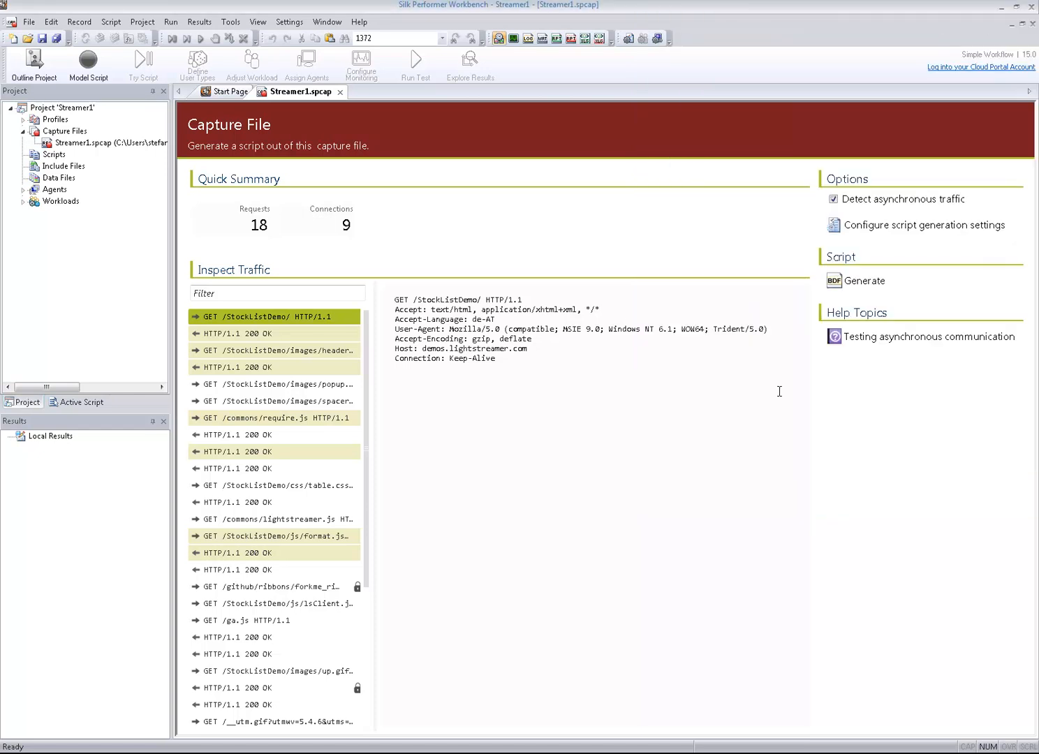
mouse_move(746, 443)
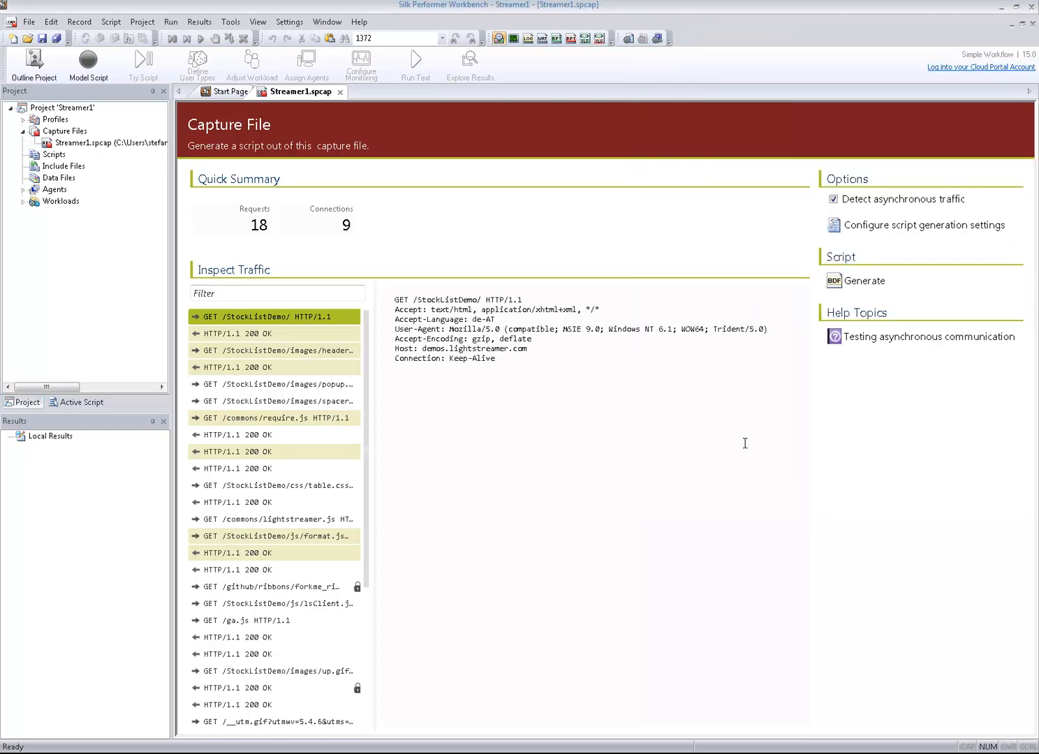
mouse_move(272, 333)
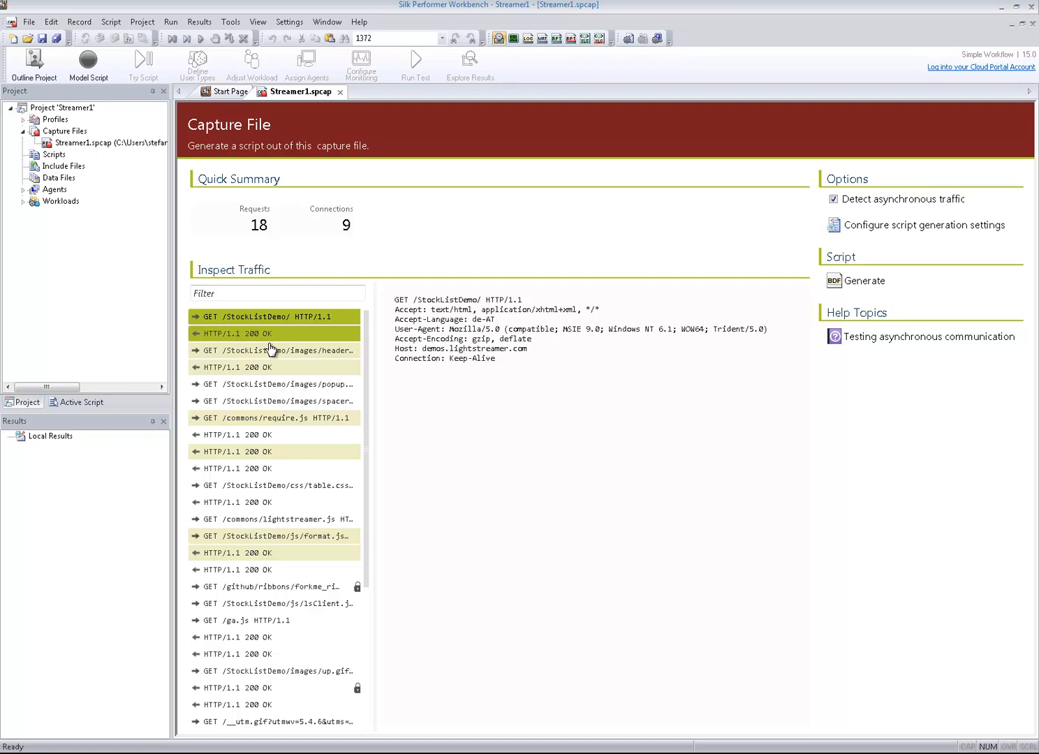
- Inspect headers of the popup image, spacer.gif and GET /StockListDemo/ page requests
click(272, 385)
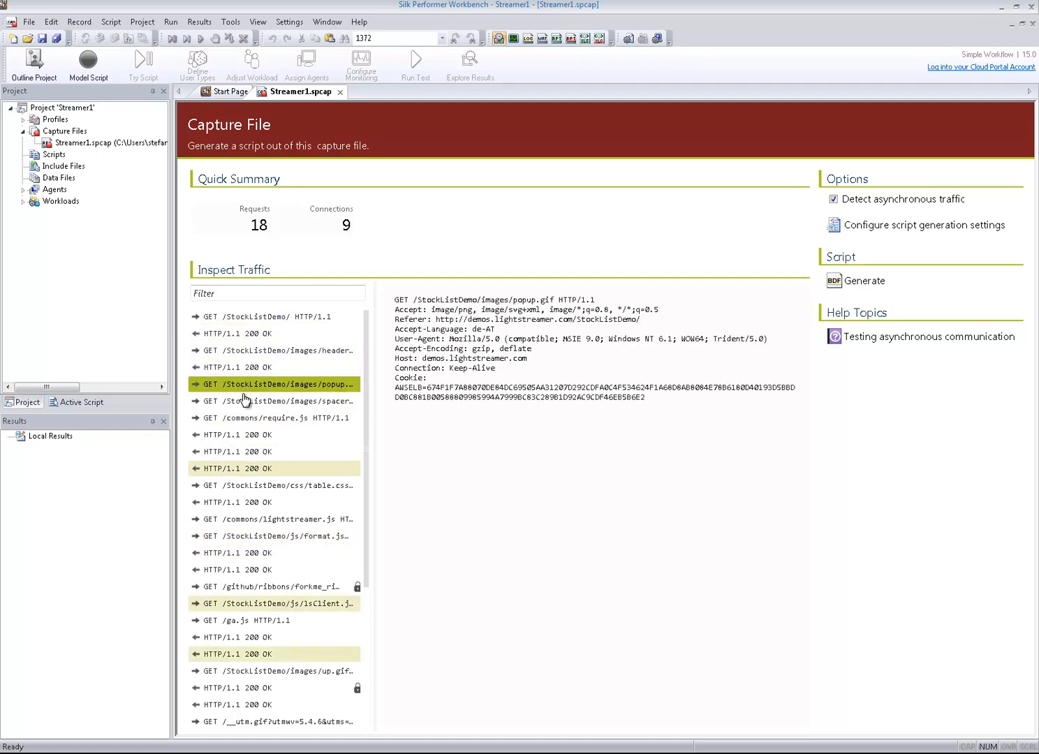
click(276, 401)
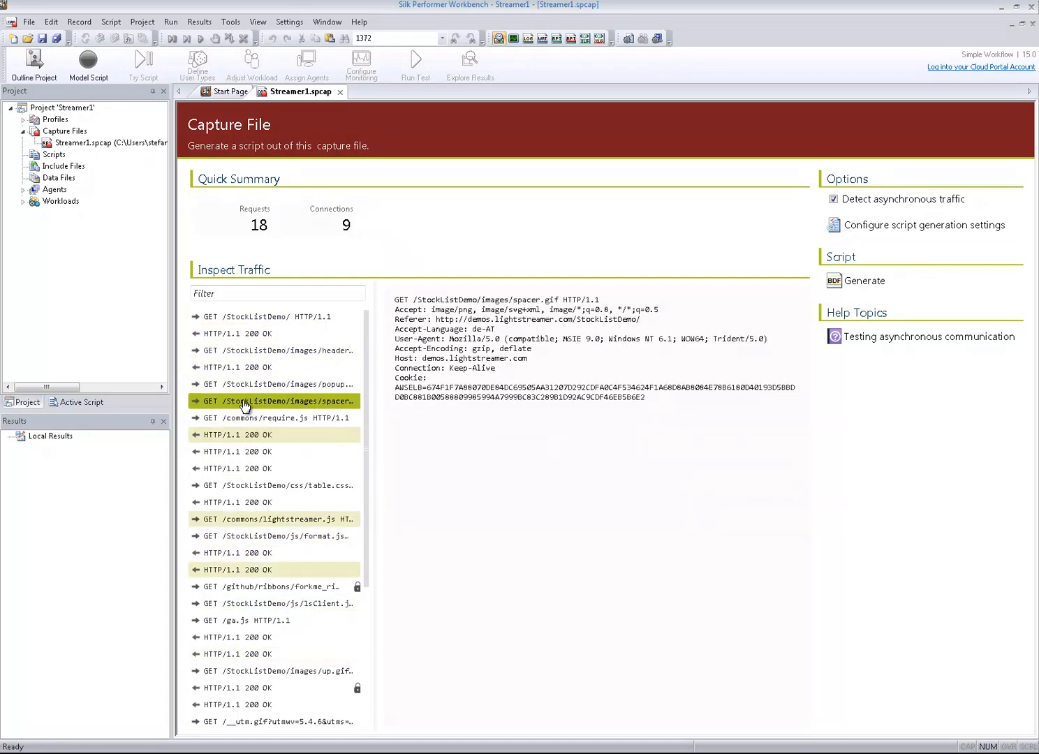
click(269, 315)
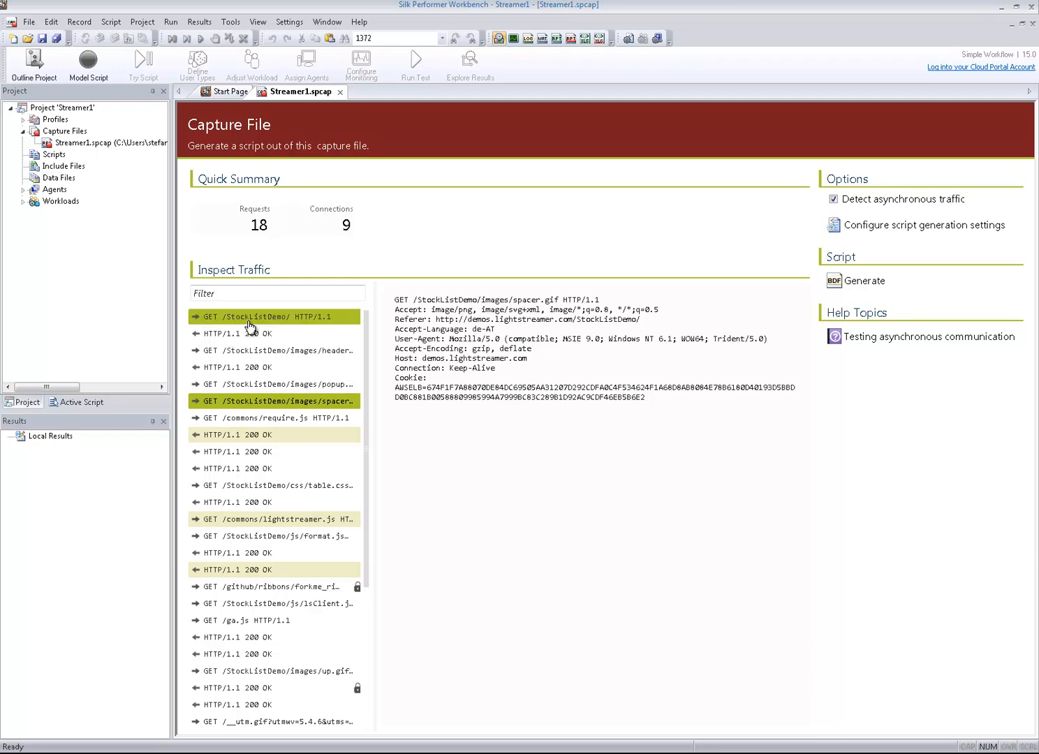
click(268, 316)
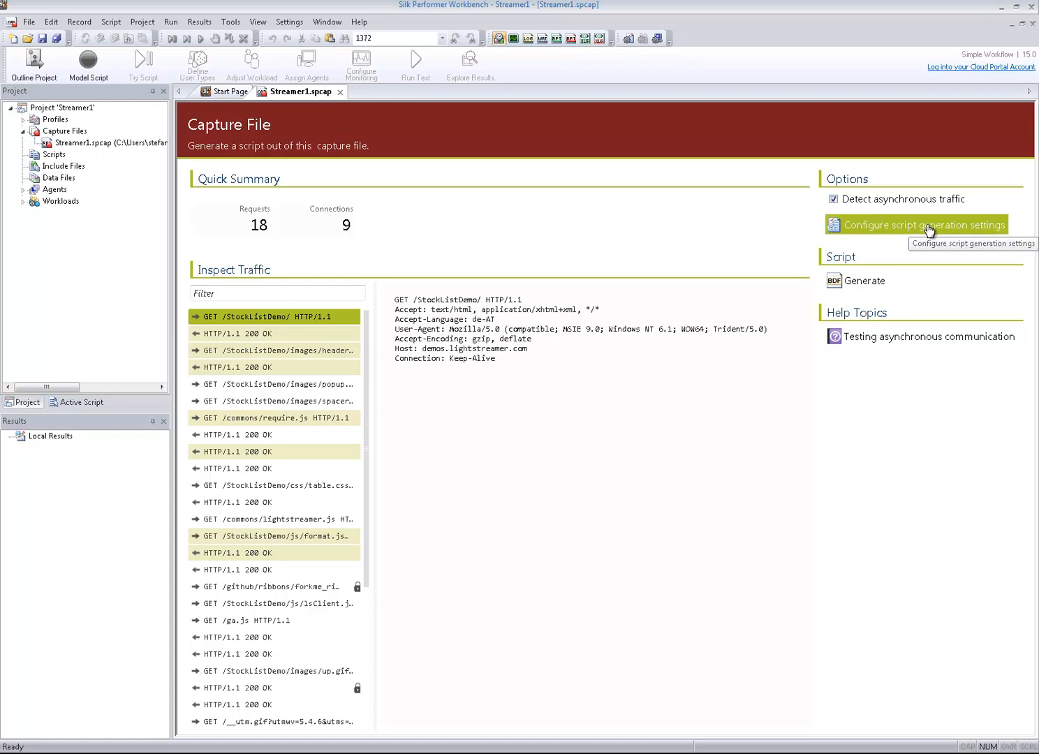
- Generate a BDL script from the capture and save it as Streamer1_1.bdf
click(922, 224)
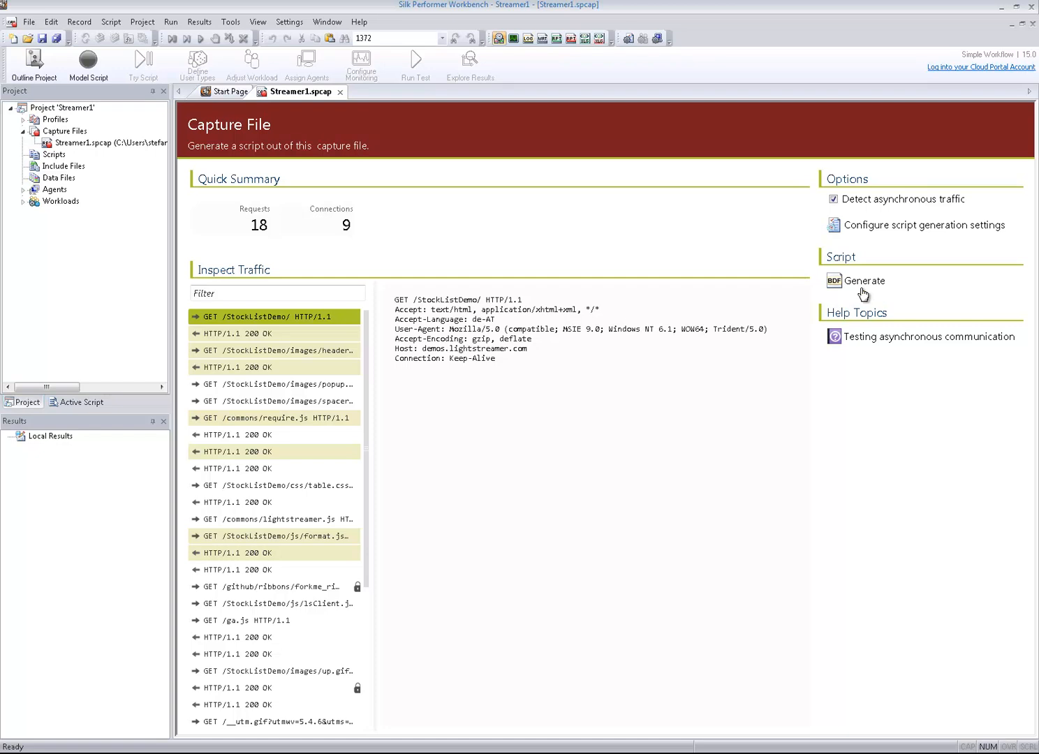
click(864, 279)
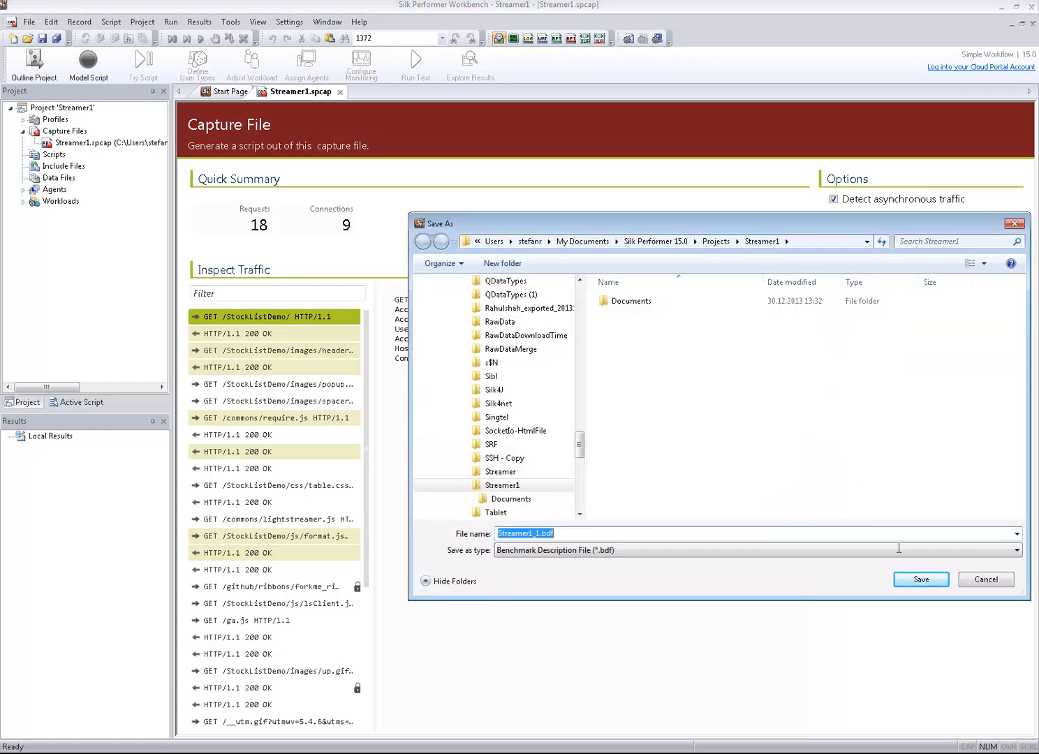
click(920, 580)
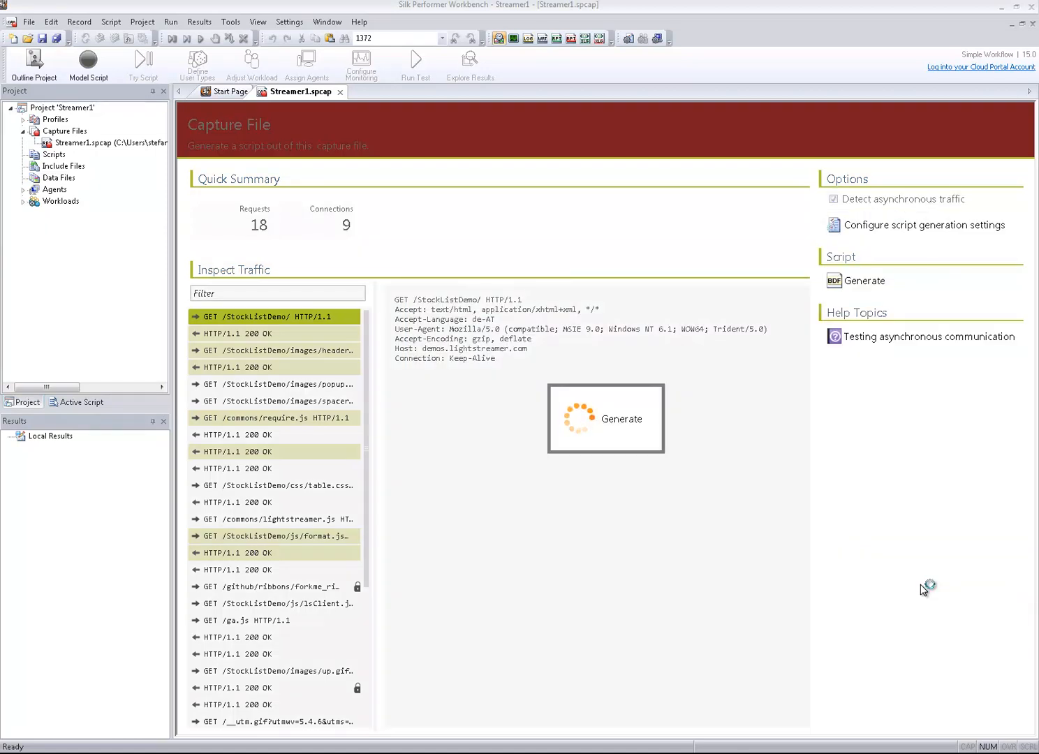
click(865, 280)
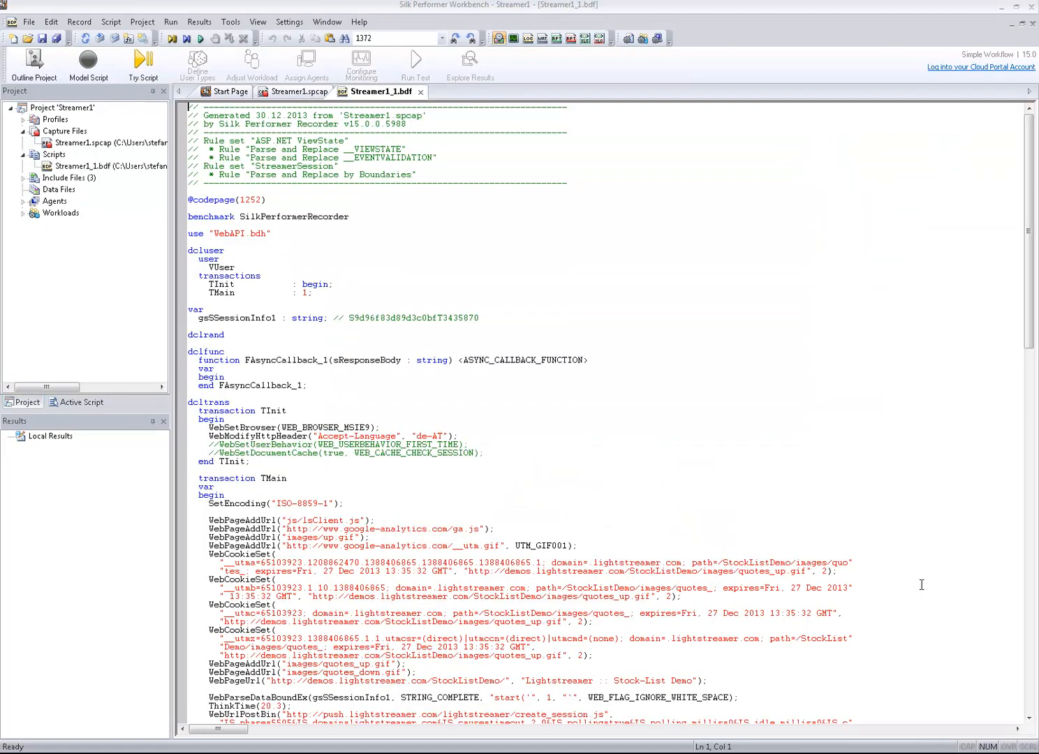
mouse_move(681, 456)
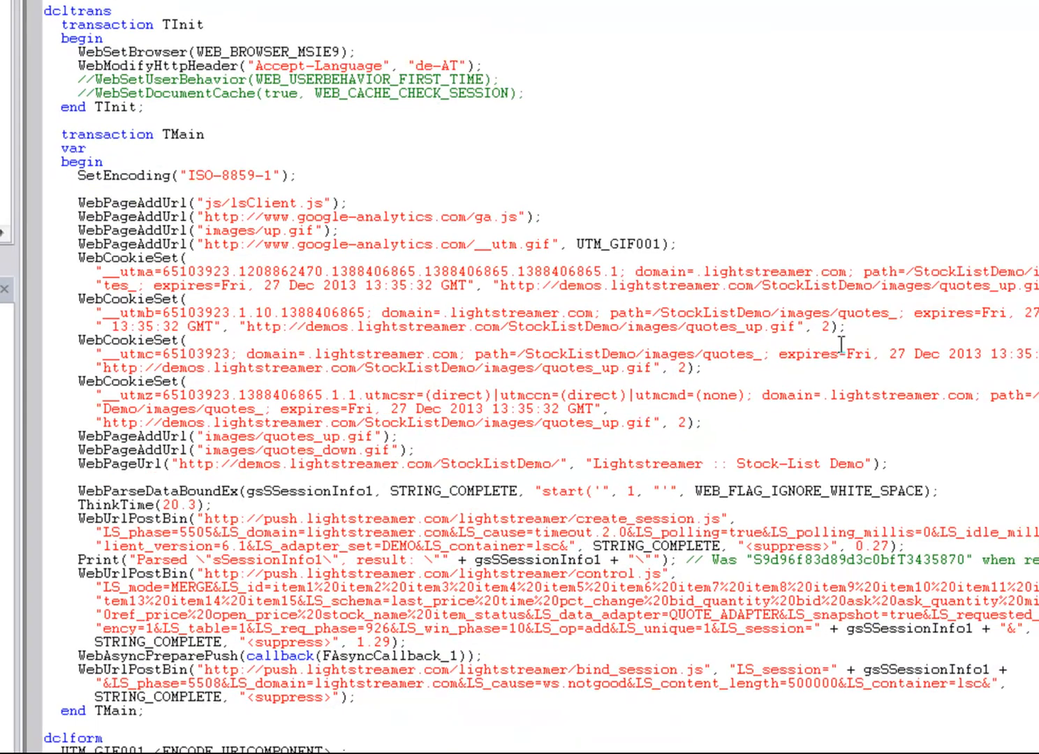
- Scroll the script to the TMain transaction to add a blank line before its end
scroll(down, 3)
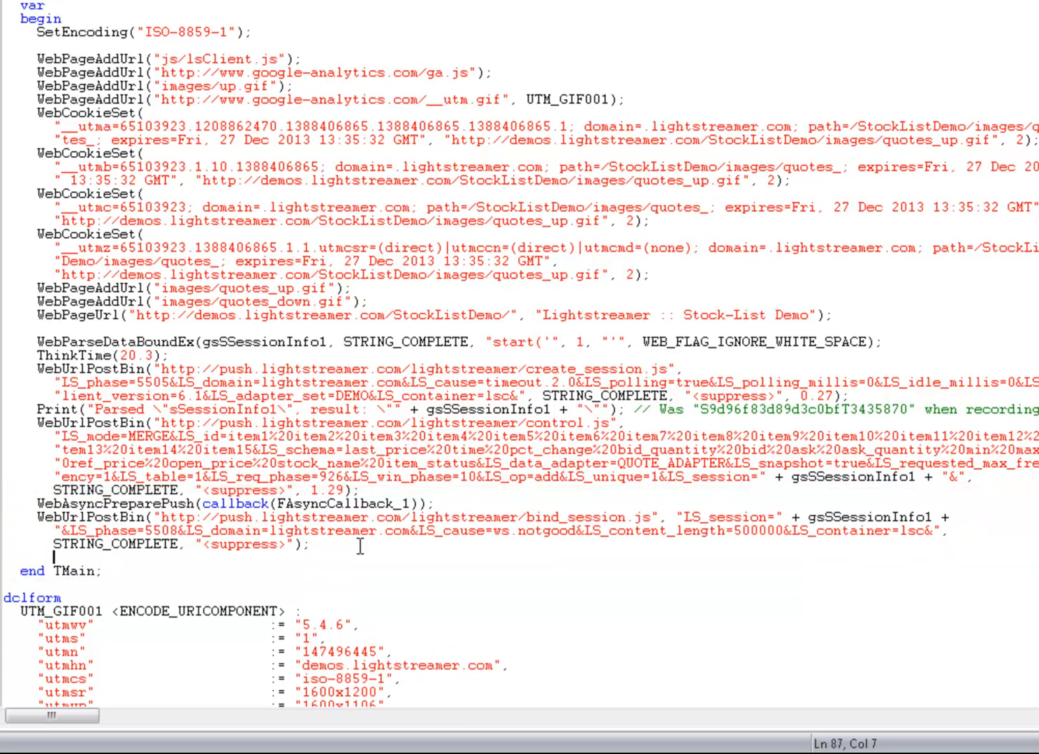
- Add wait 10; before the end of the TMain transaction
text(w)
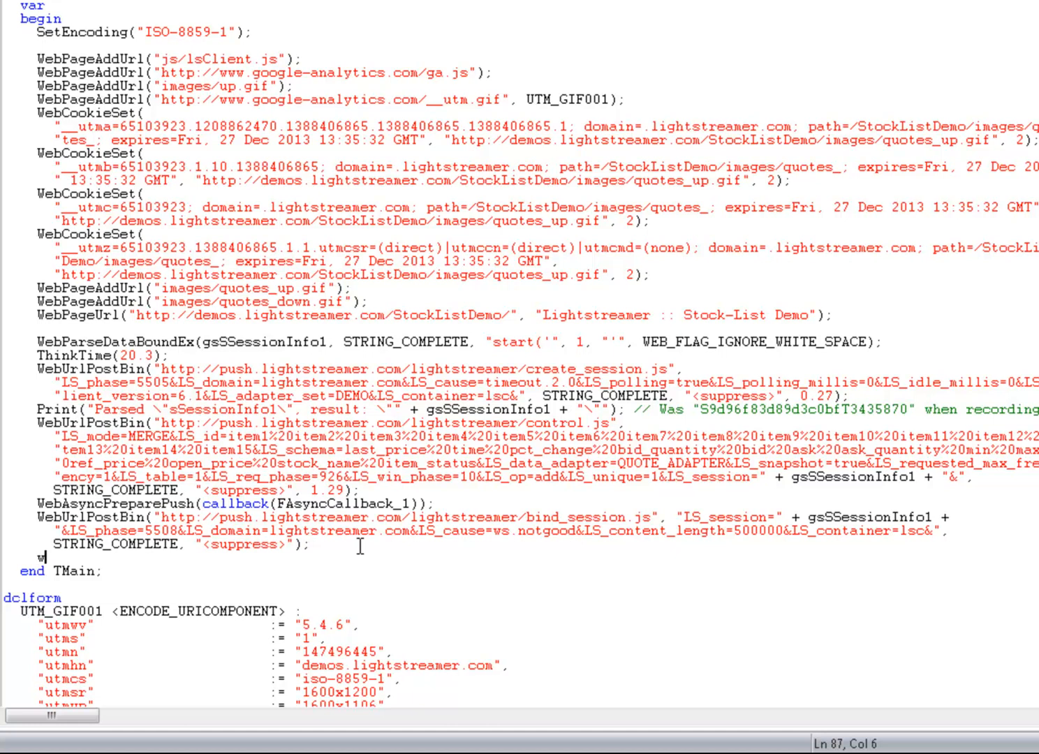
text(ait 10.0;)
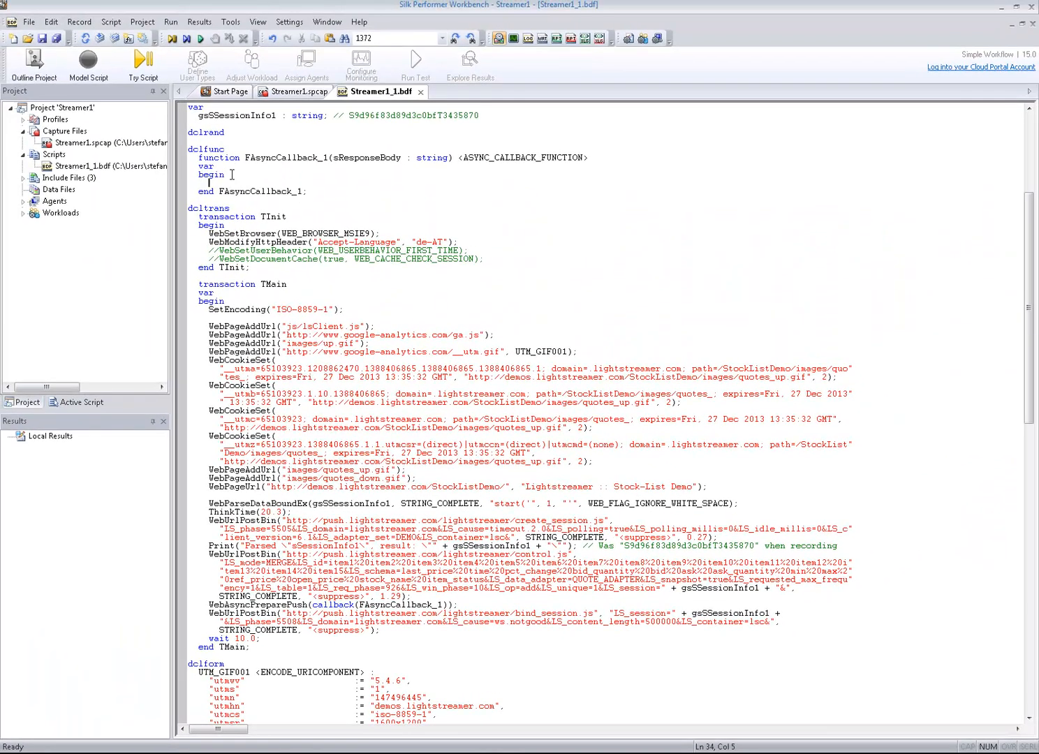
- Add Print(sResponseBody); inside the FAsyncCallback_1 callback
text(Print)
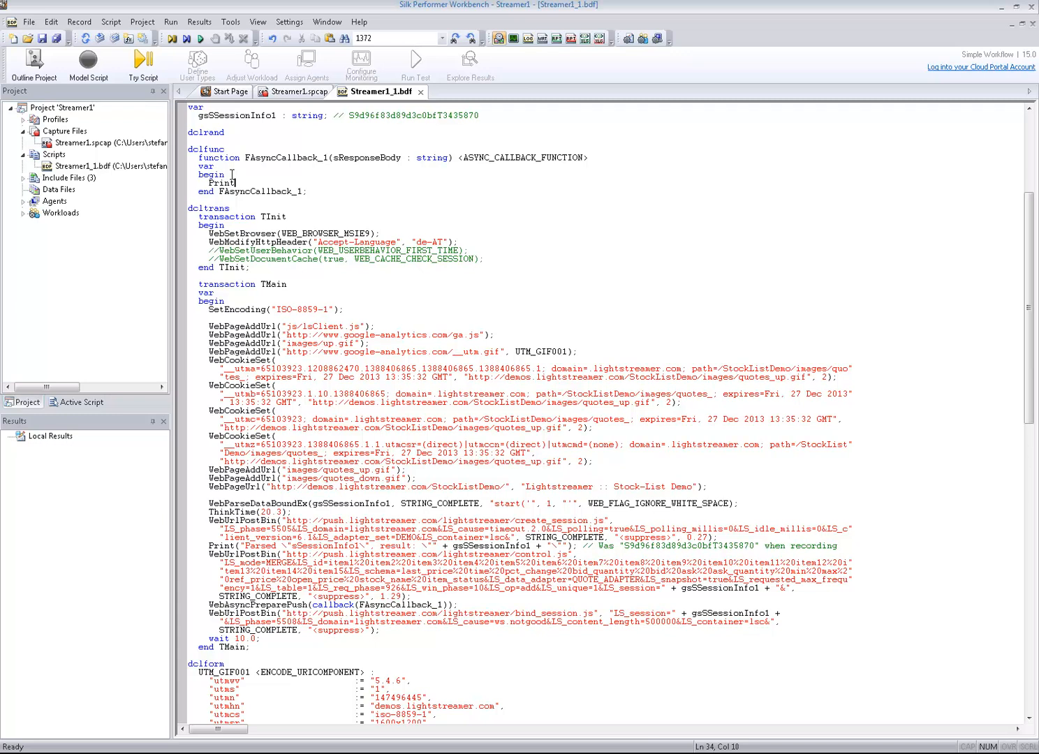
text(()
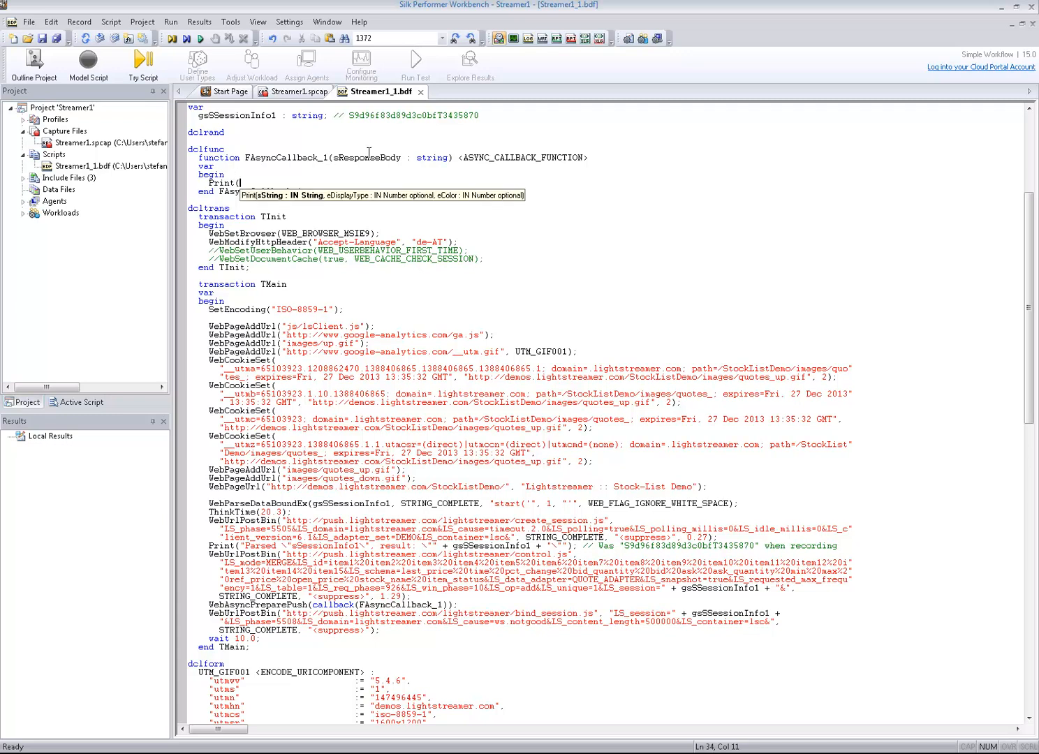
mouse_move(240, 183)
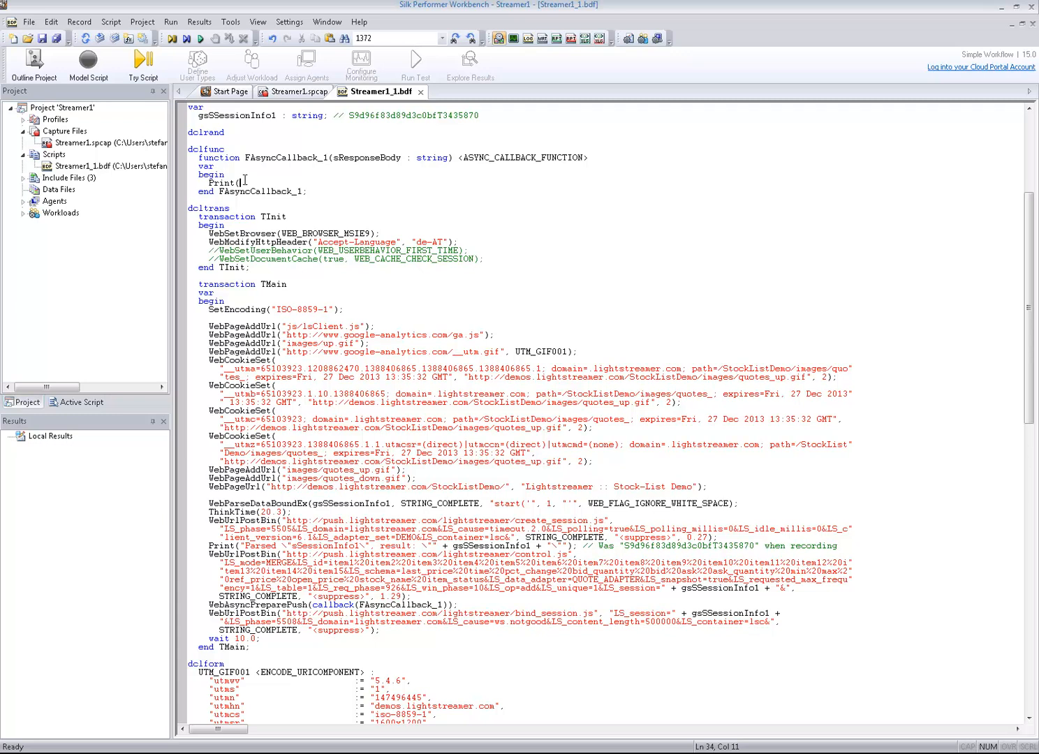
text(sResponseBody);)
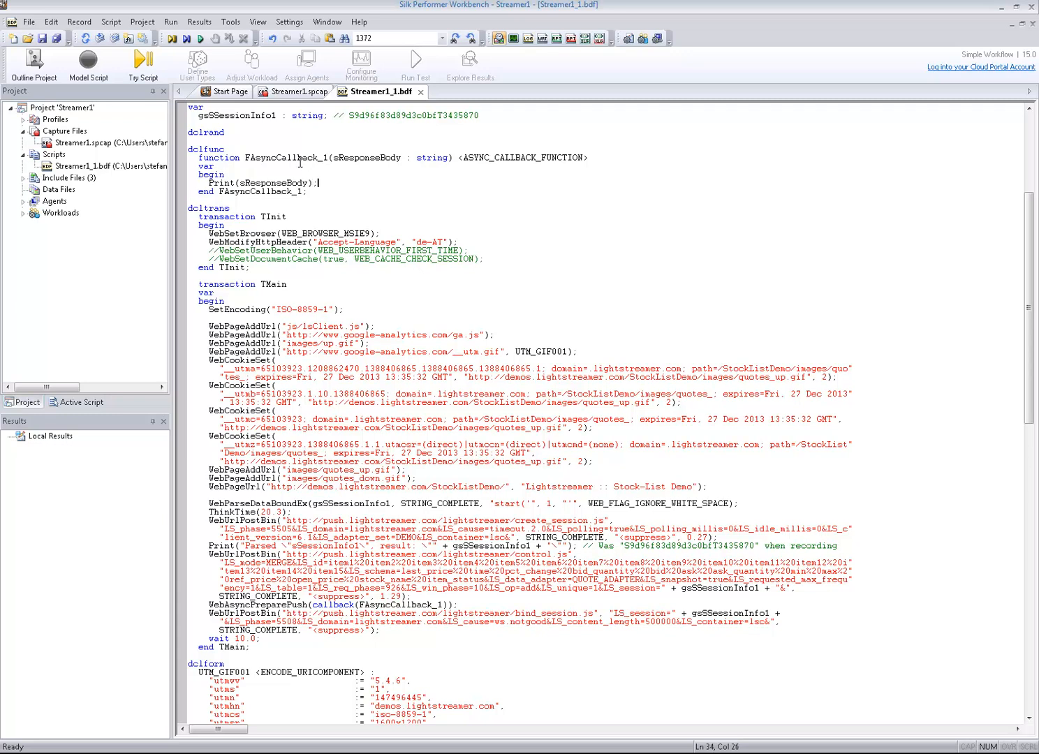
click(143, 63)
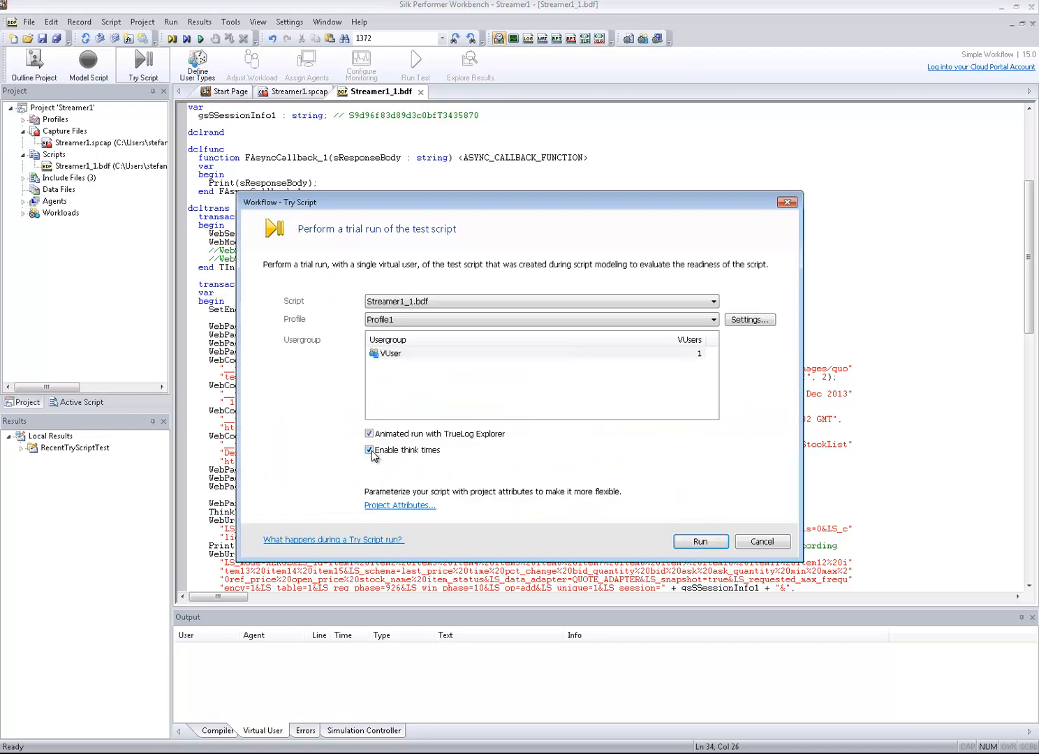
- Run the trial without think times and view the printed stock updates in the output
click(368, 450)
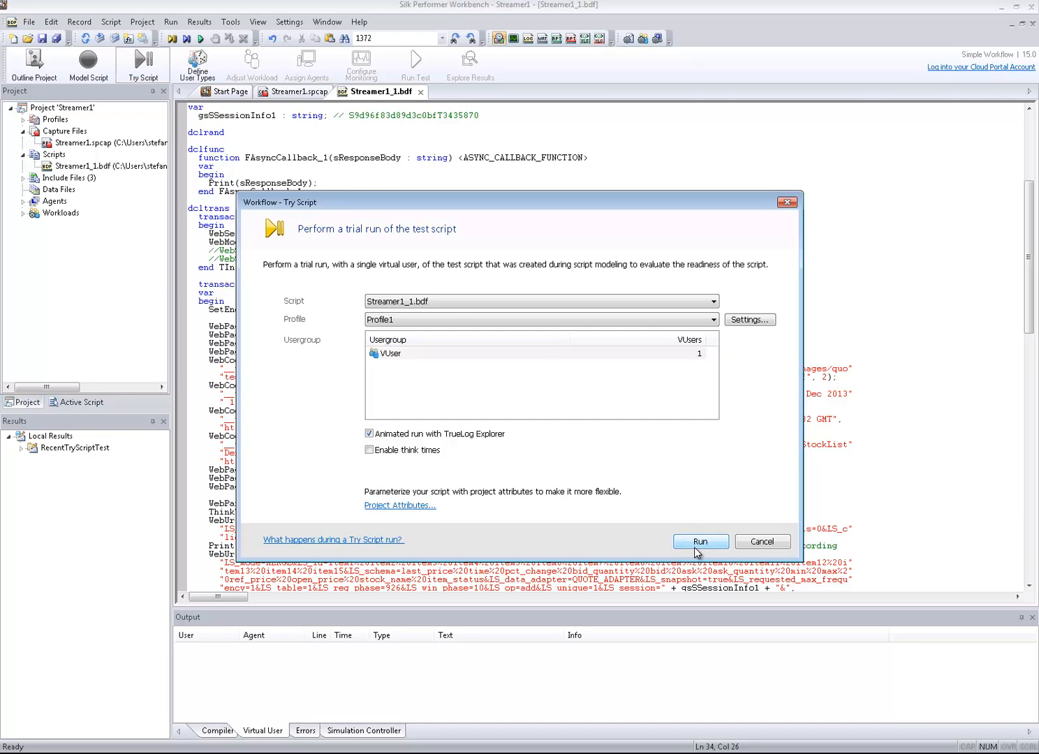
click(700, 542)
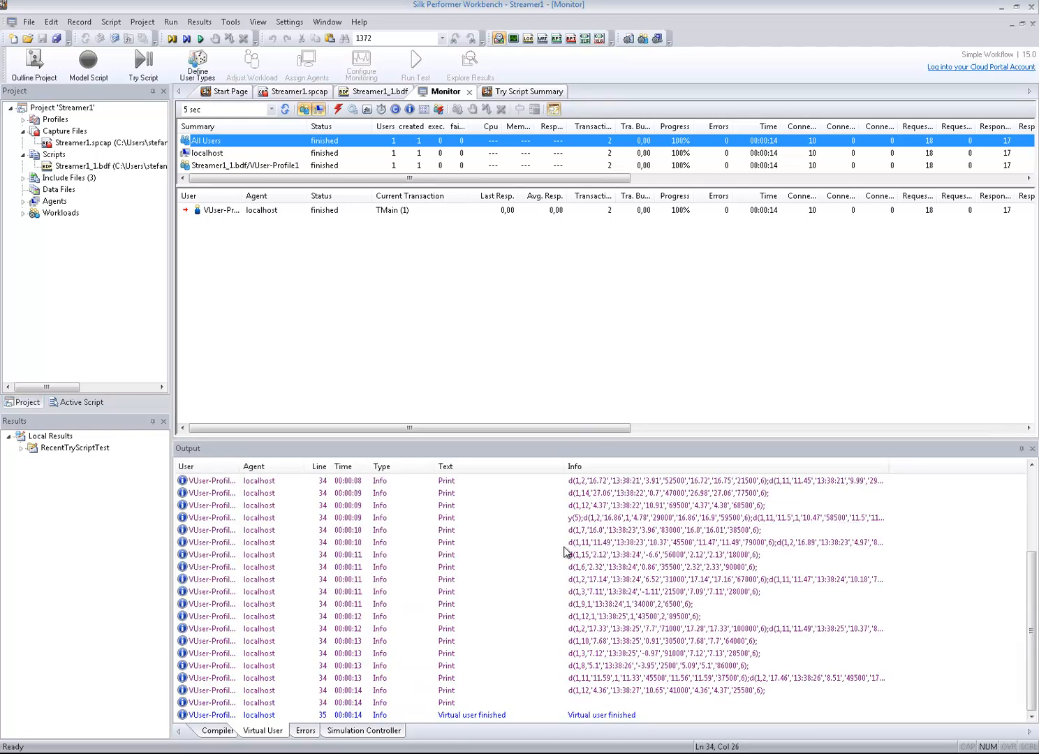
mouse_move(819, 606)
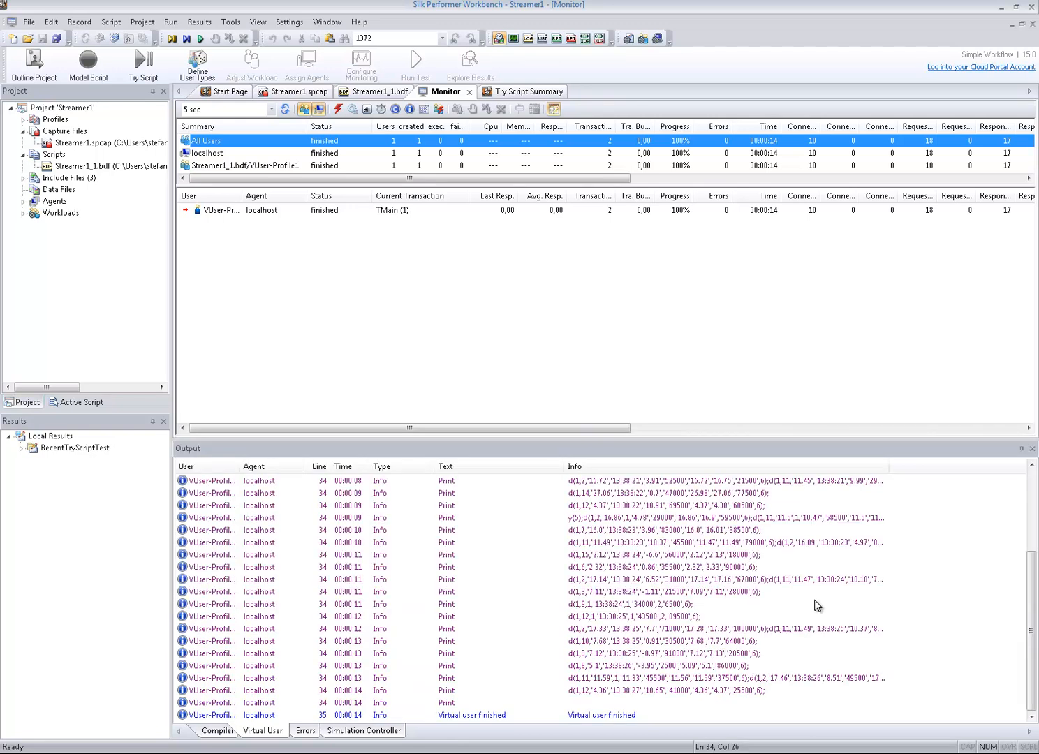